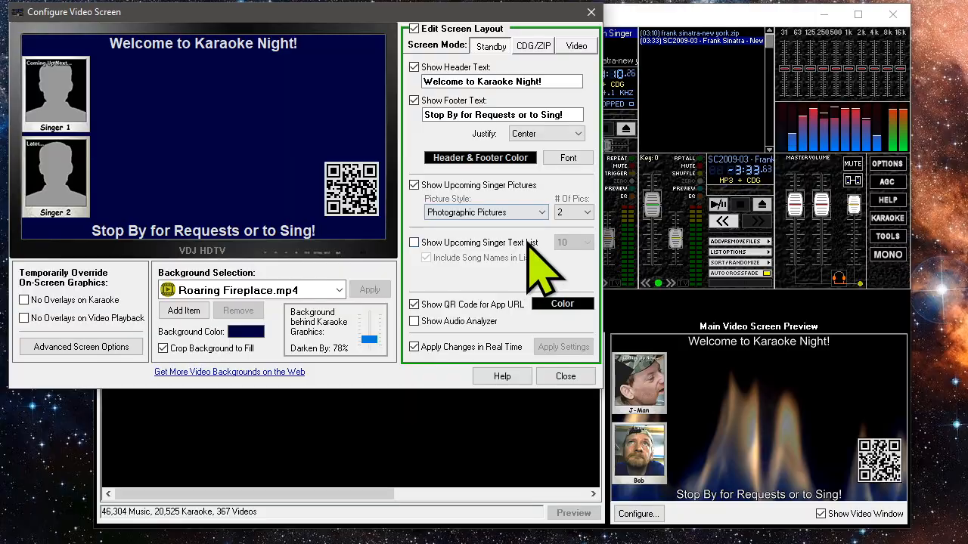
Step: Show the CDG/ZIP screen layout and keep two upcoming singer pictures
left_click(533, 46)
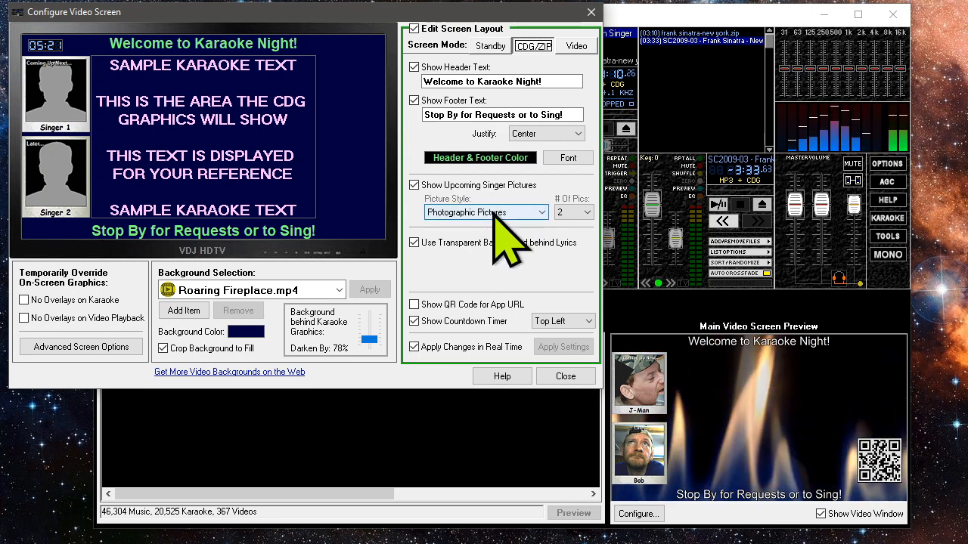
left_click(583, 212)
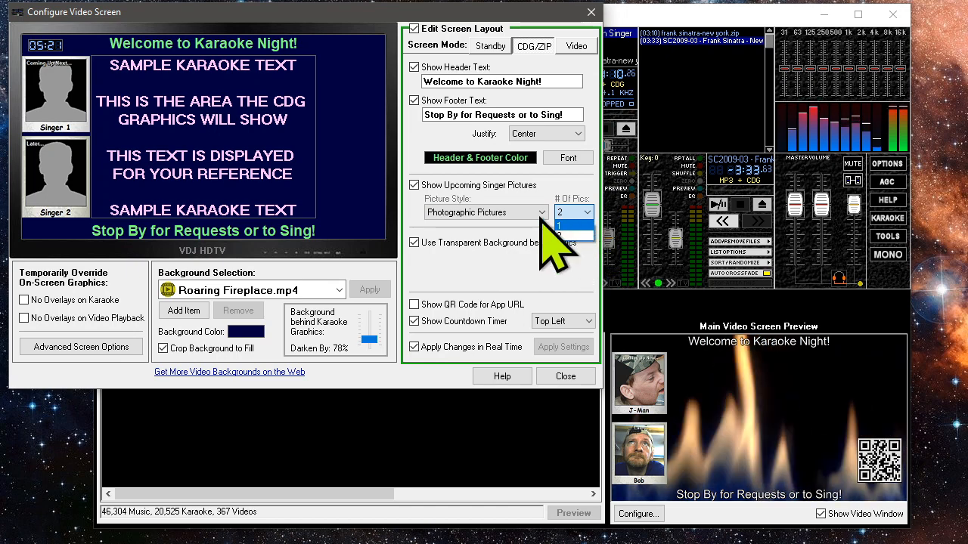
left_click(573, 212)
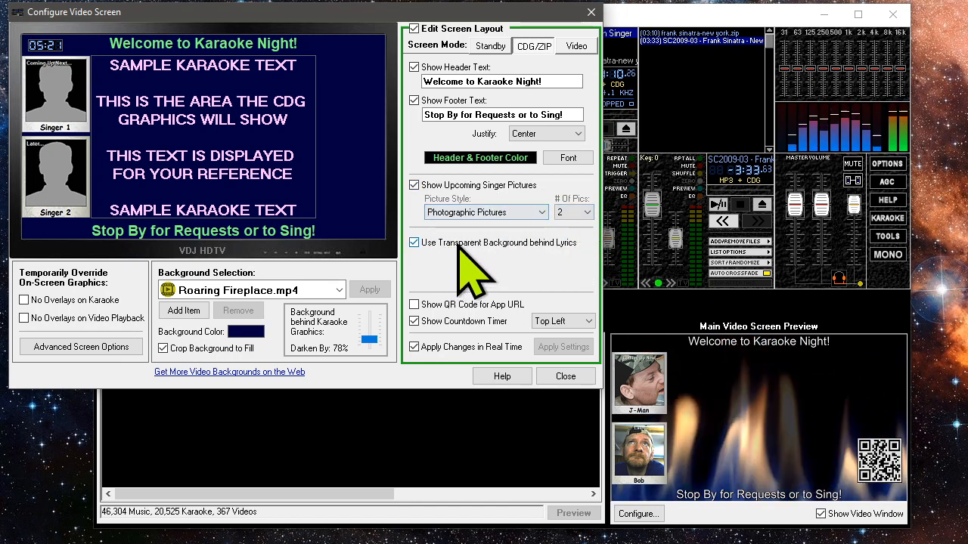
Step: Turn off 'Use Transparent Background behind Lyrics'
left_click(413, 242)
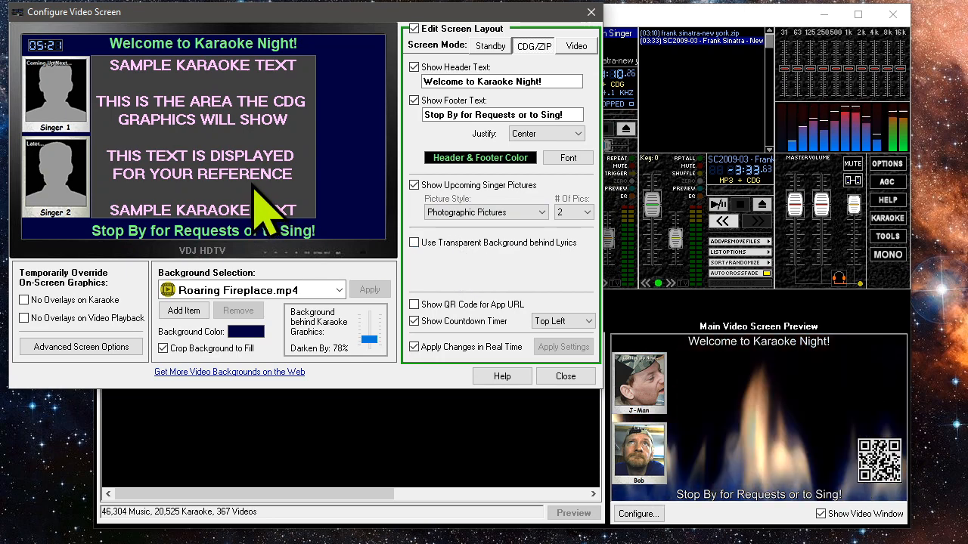
left_click(414, 242)
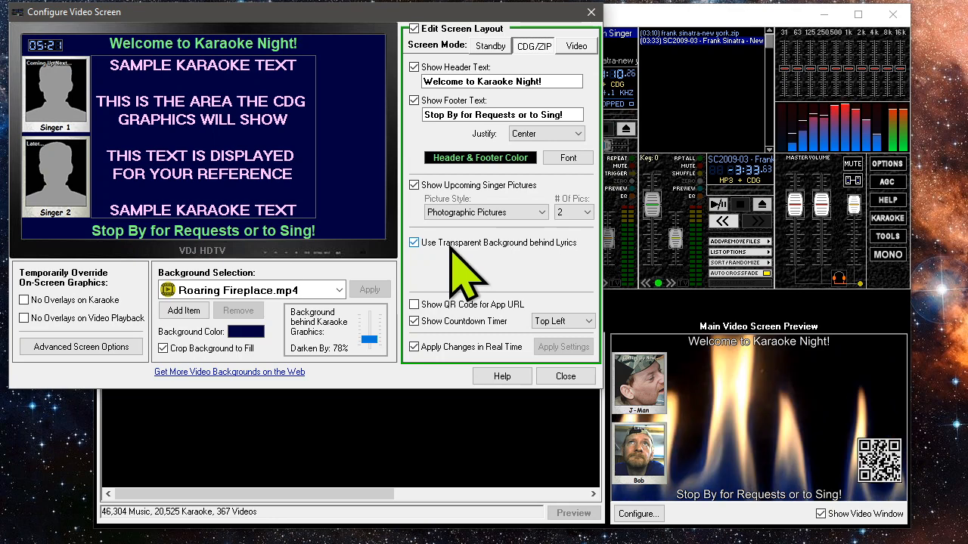
left_click(414, 242)
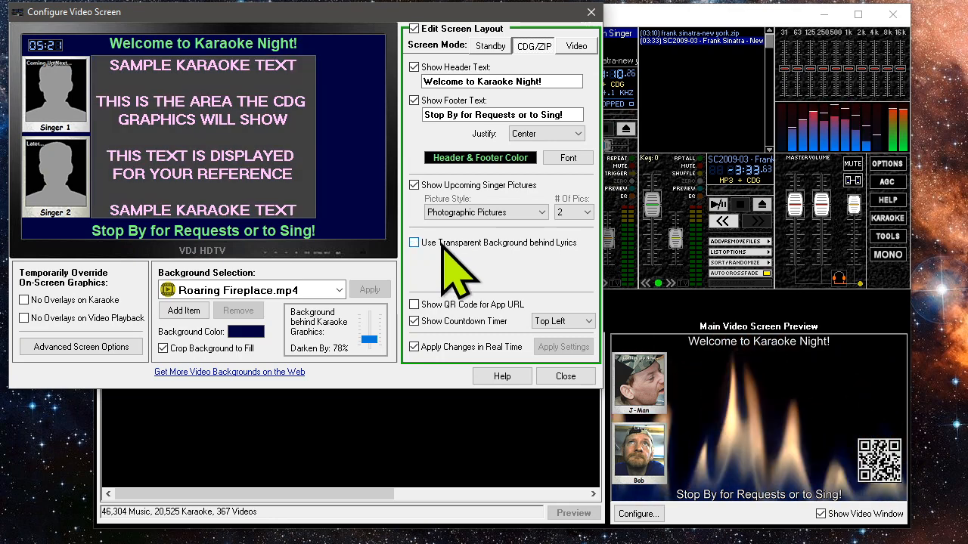
mouse_move(227, 189)
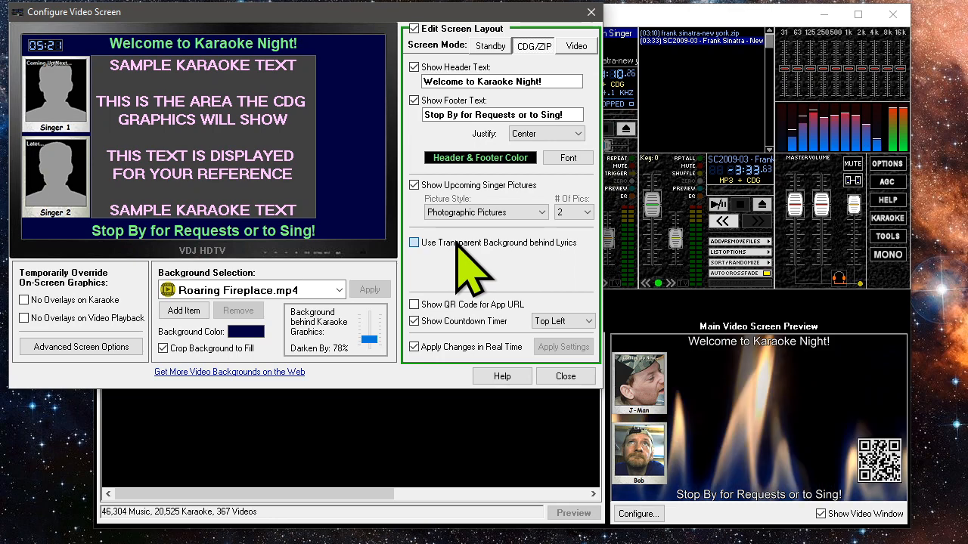
Step: Re-enable the transparent lyric background and set the countdown timer position to Bottom Left
left_click(414, 242)
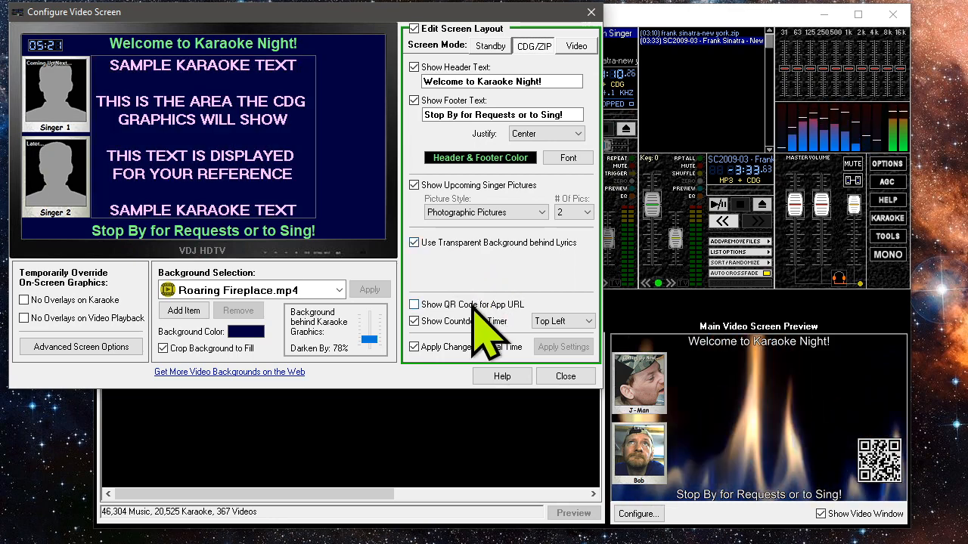
left_click(562, 321)
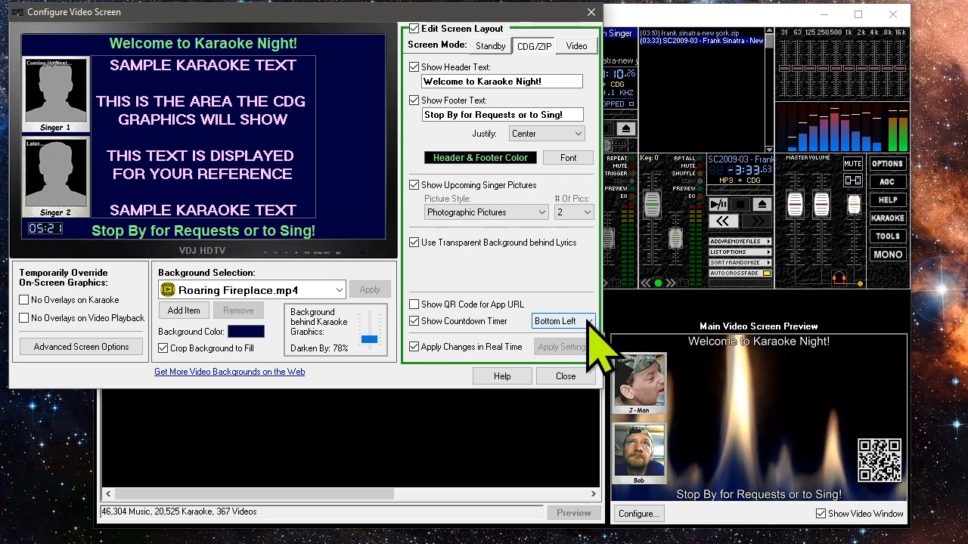
left_click(564, 321)
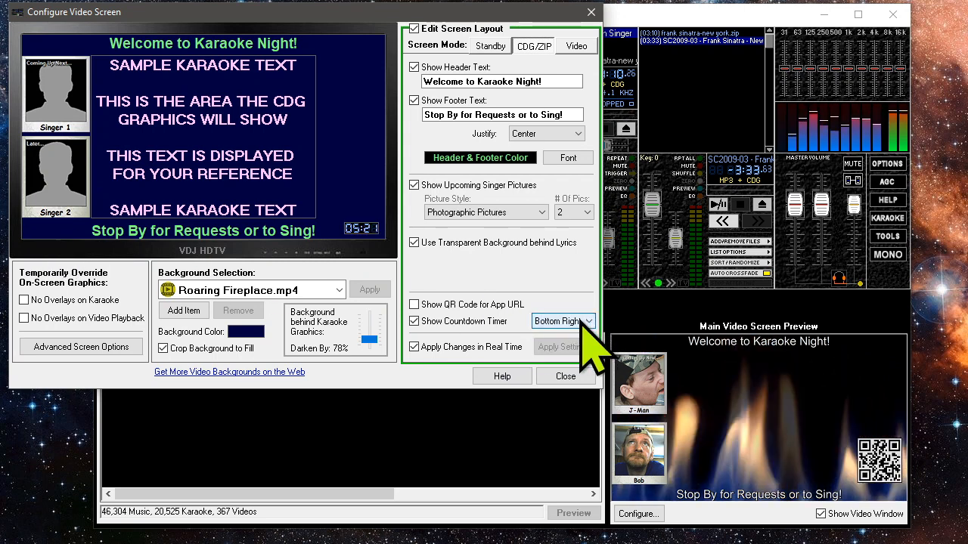
left_click(564, 320)
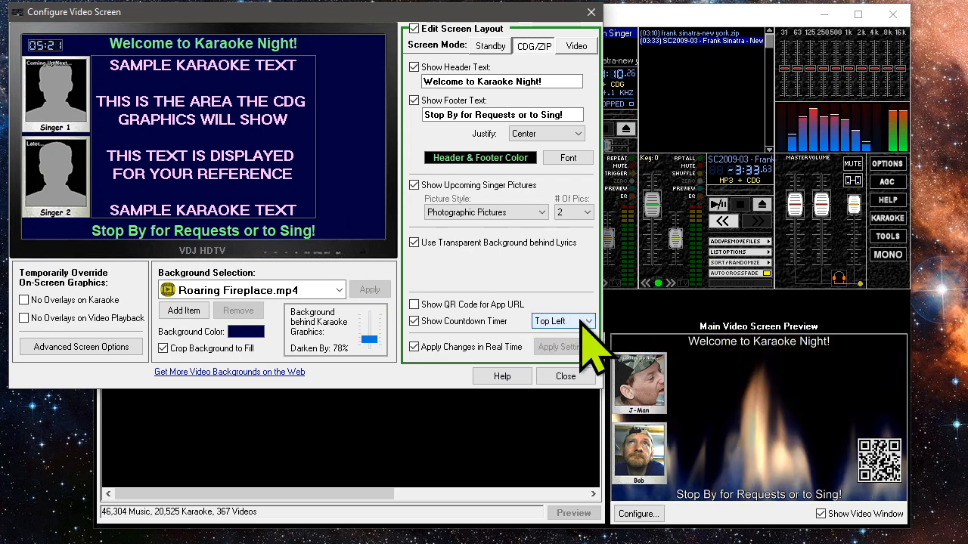
left_click(559, 320)
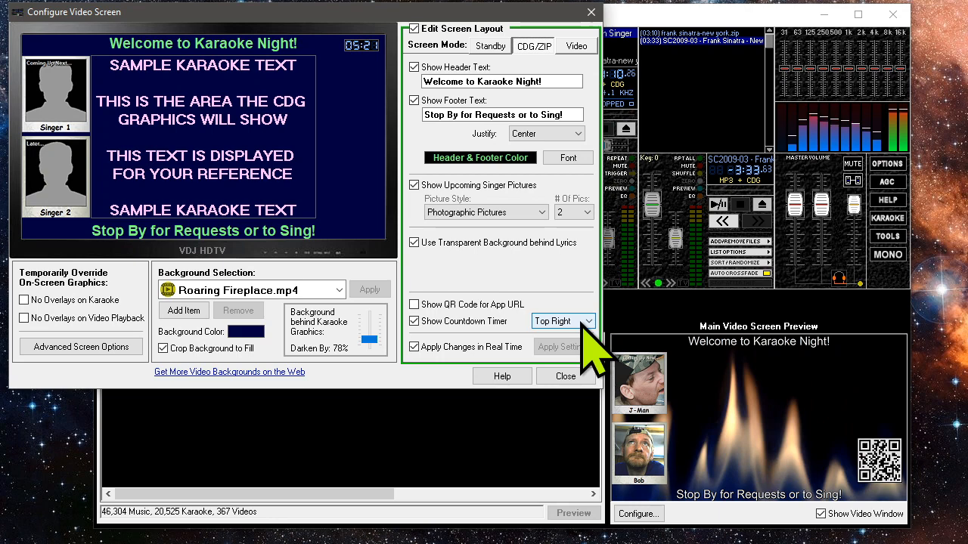
left_click(561, 320)
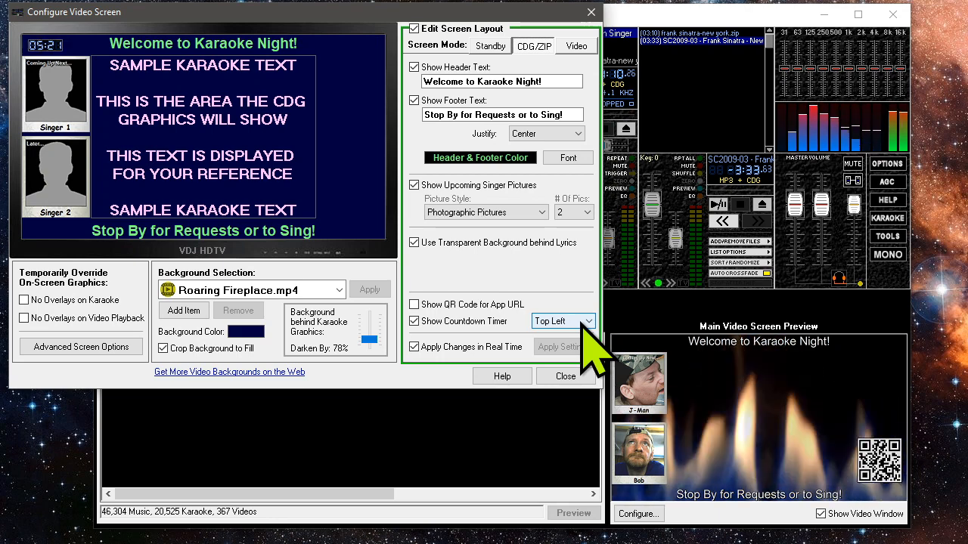
left_click(587, 321)
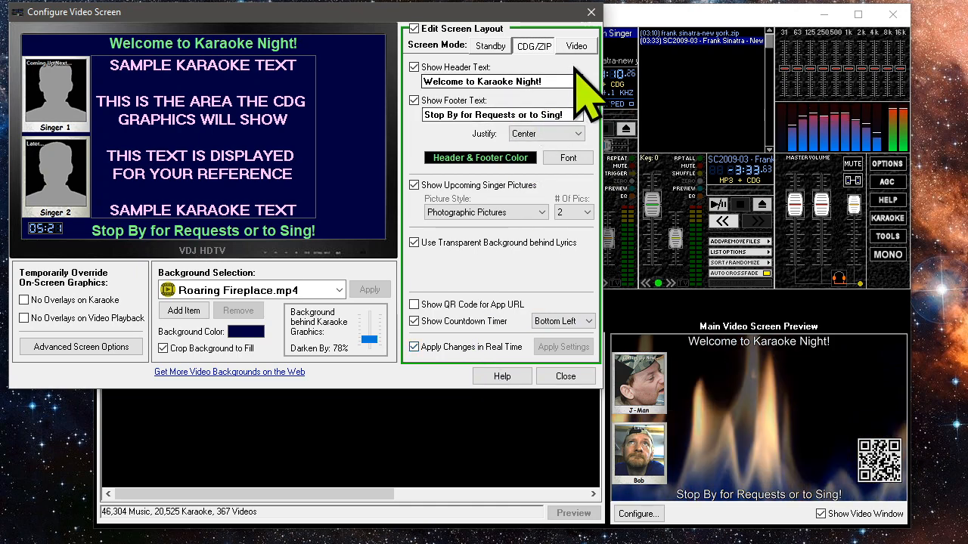
Step: Switch to the Video layout, keep 'Treat Videos as Karaoke' enabled, and close the dialog
left_click(576, 46)
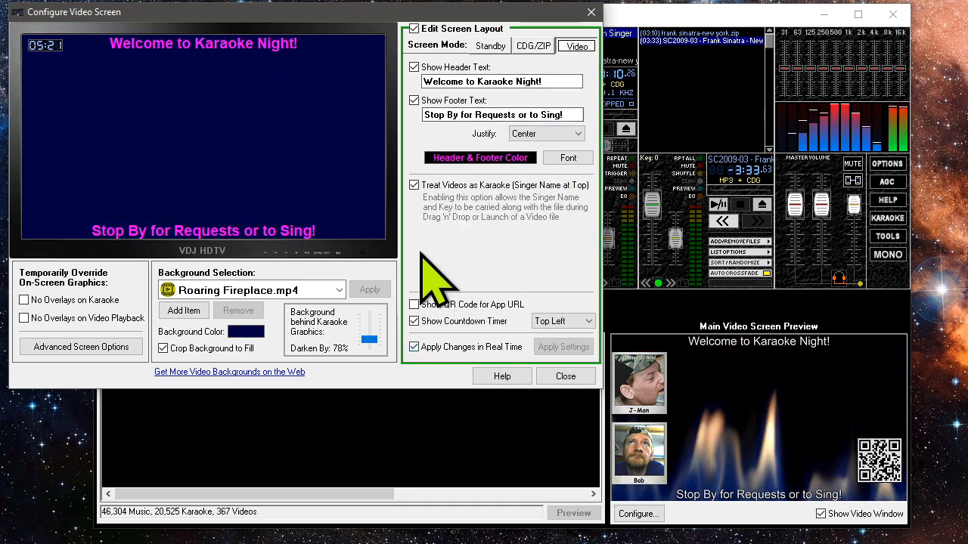
mouse_move(541, 249)
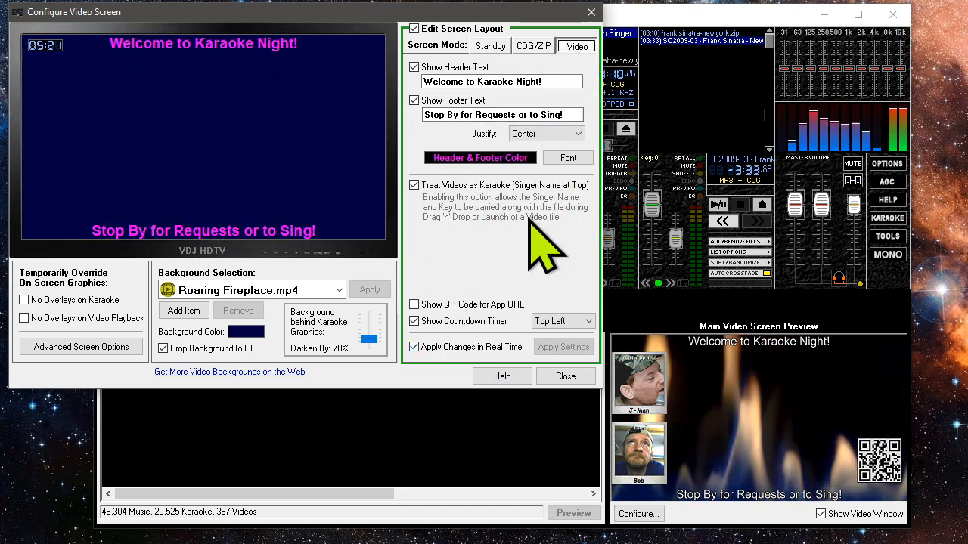
left_click(414, 185)
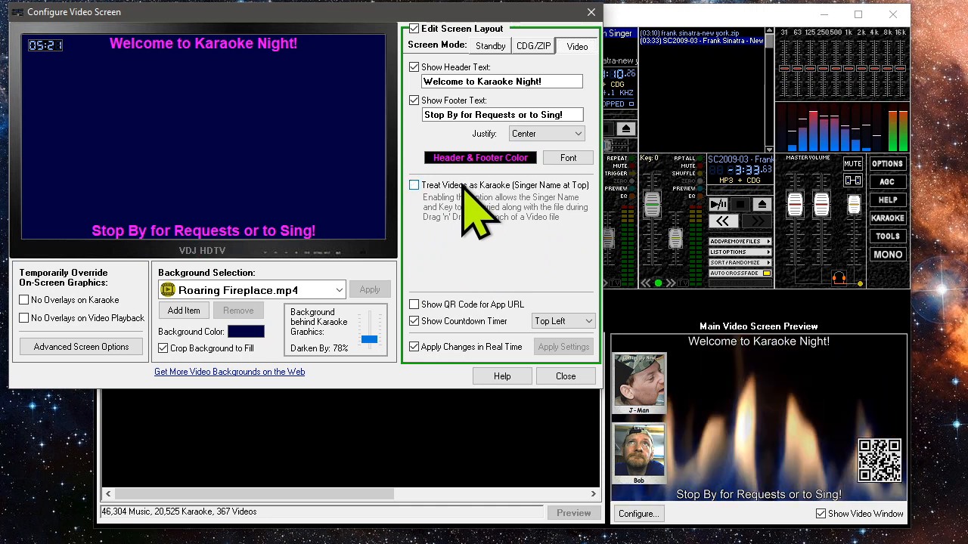
left_click(414, 186)
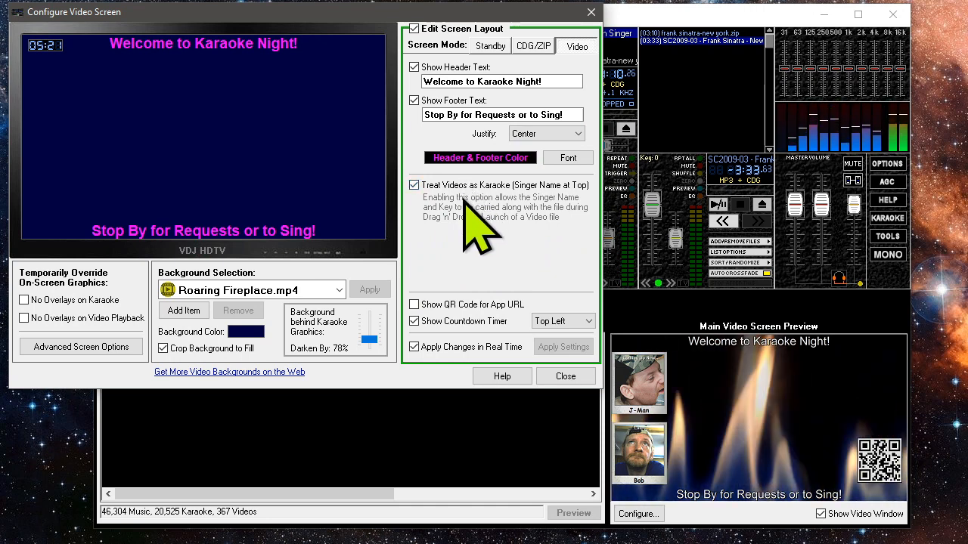
mouse_move(620, 106)
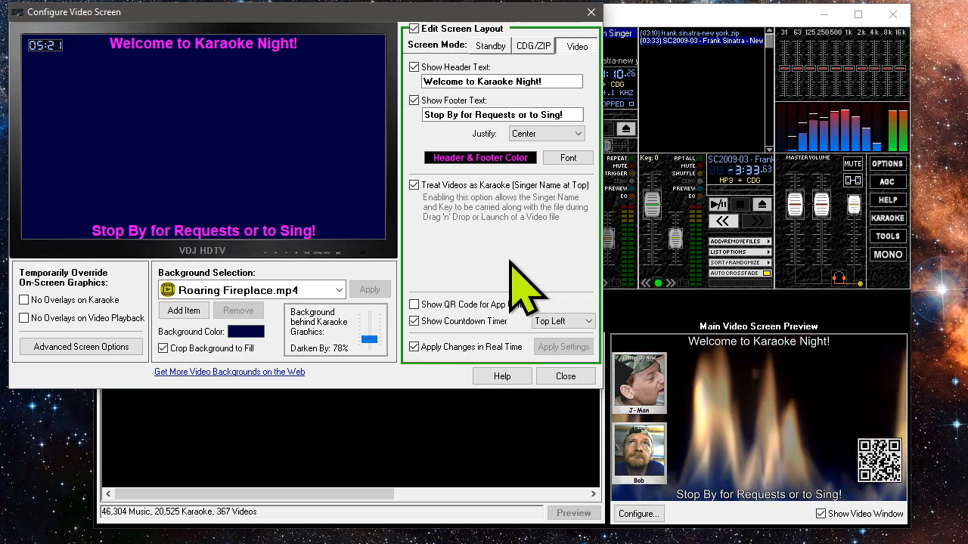
mouse_move(502, 276)
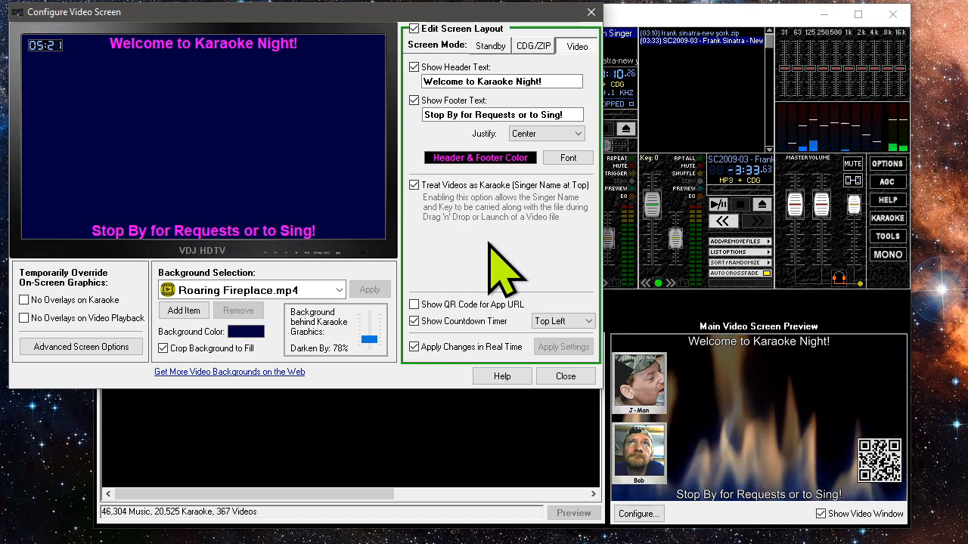
mouse_move(499, 287)
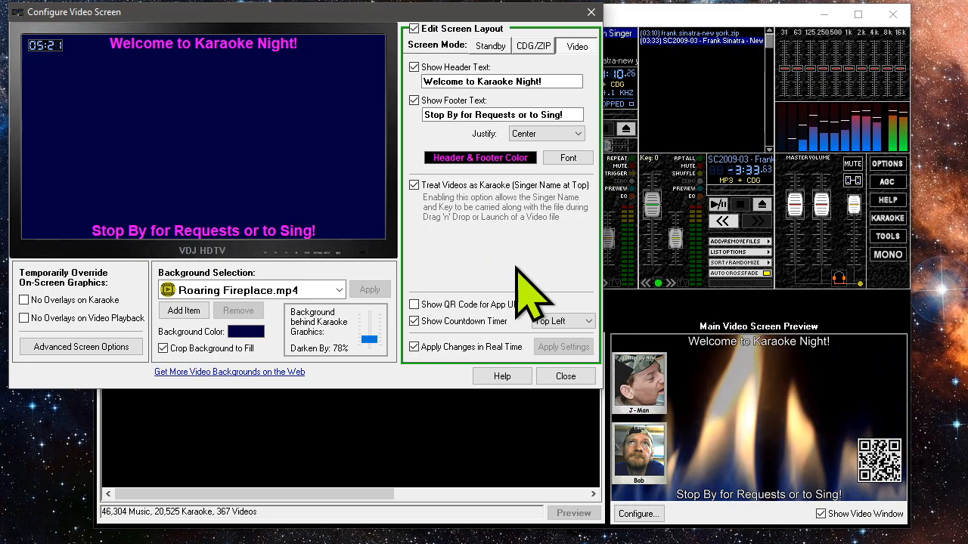
left_click(565, 375)
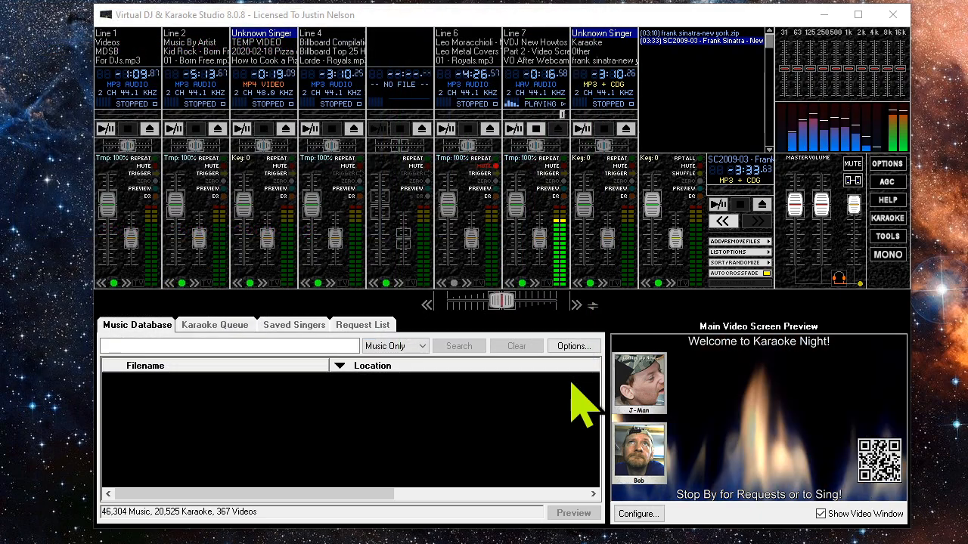